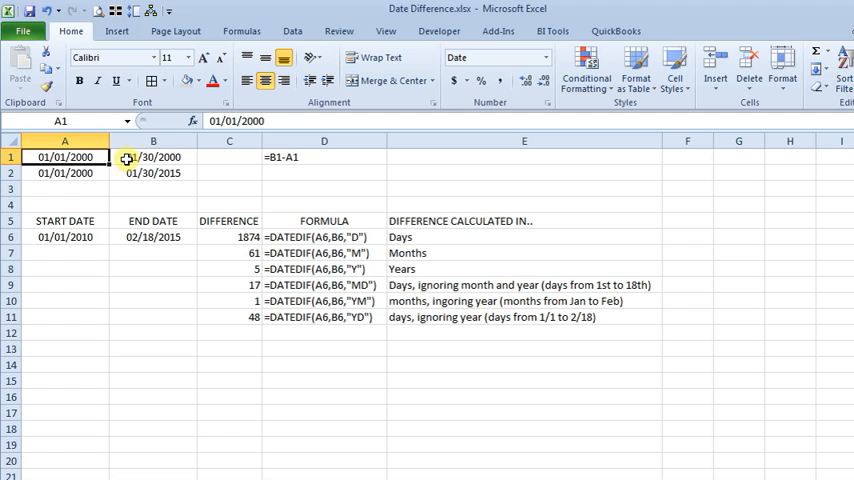
# - Enter =B1-A1 in C1 to get the 29-day difference between the row 1 dates
pyautogui.click(230, 157)
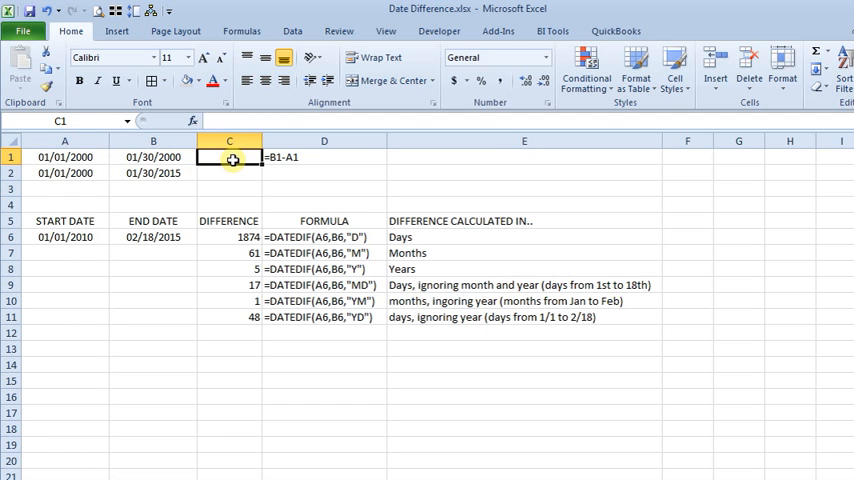
pyautogui.write('=B1')
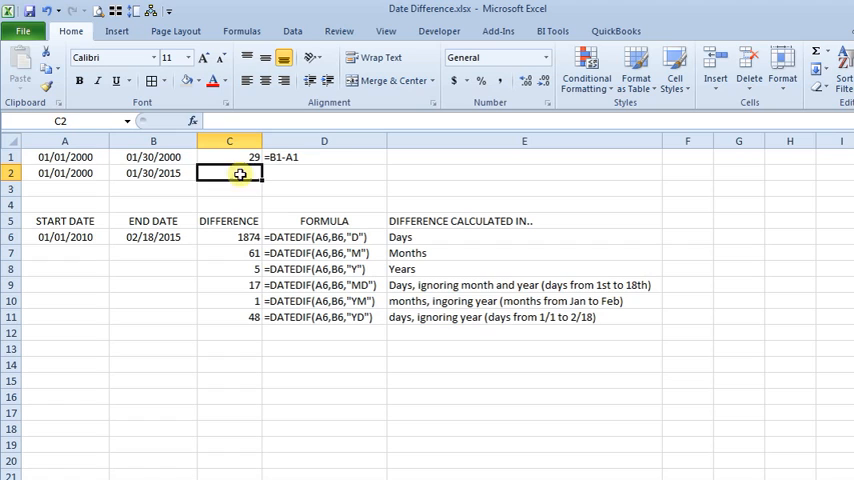
pyautogui.click(324, 156)
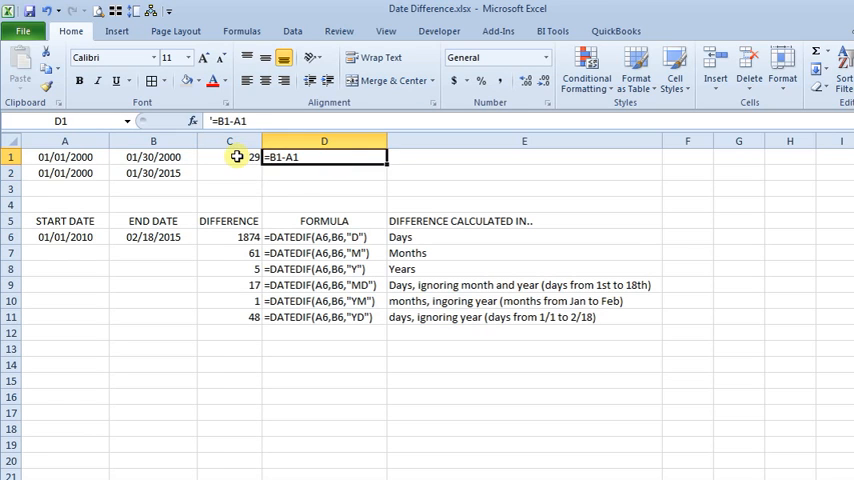
pyautogui.click(236, 158)
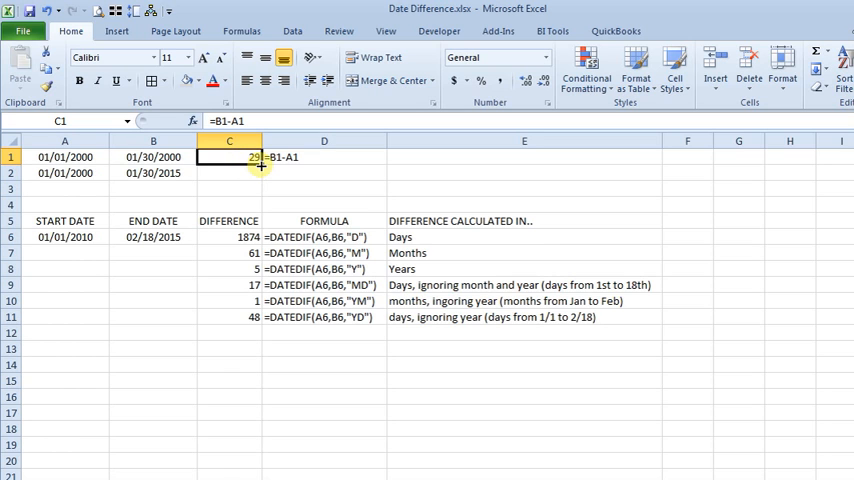
pyautogui.click(228, 173)
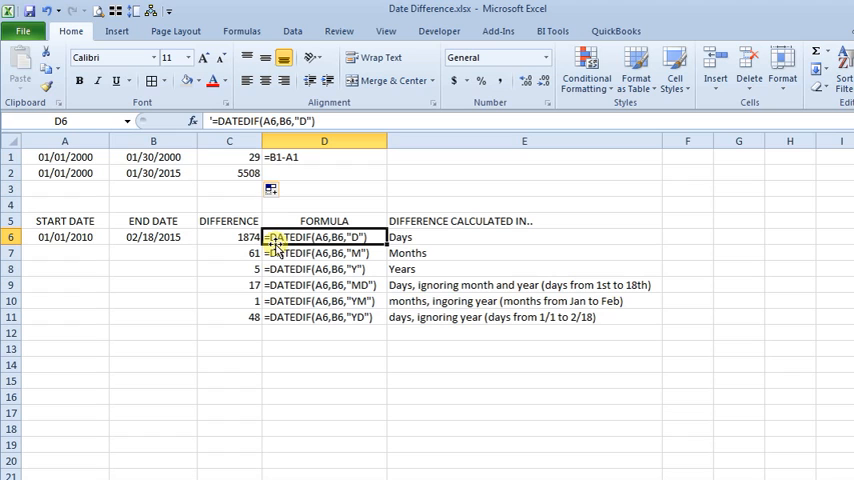
pyautogui.moveTo(357, 246)
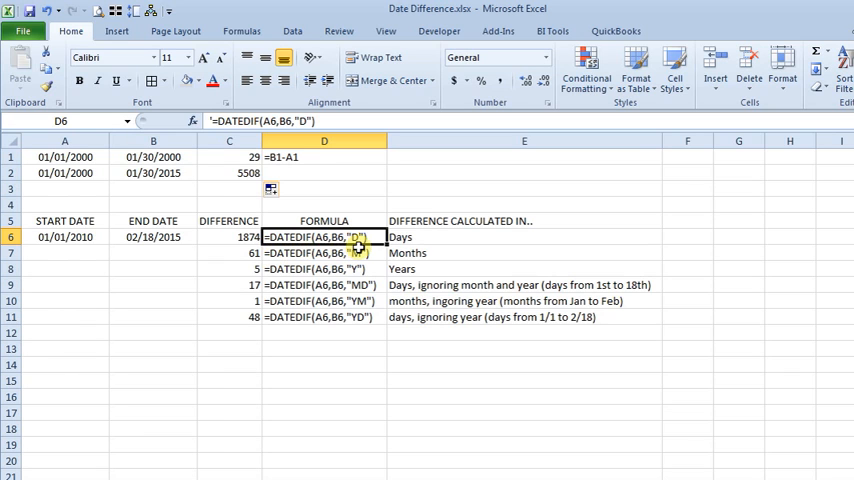
pyautogui.moveTo(62, 247)
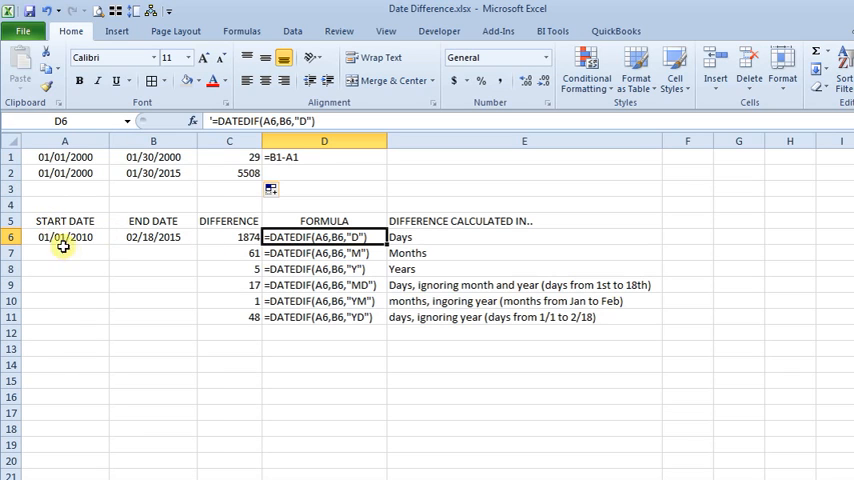
pyautogui.moveTo(152, 230)
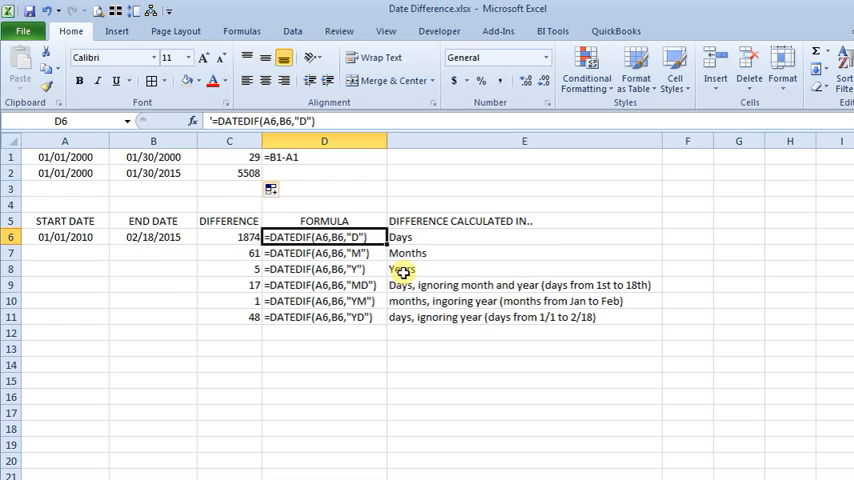
pyautogui.moveTo(380, 317)
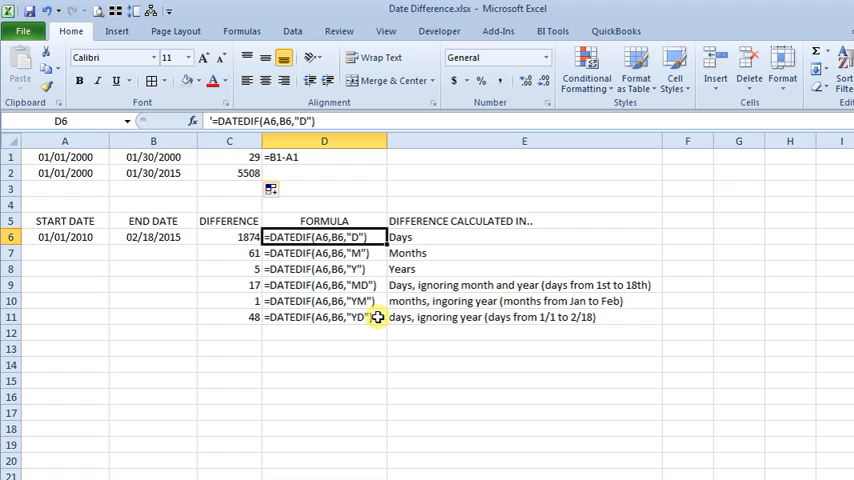
pyautogui.moveTo(365, 301)
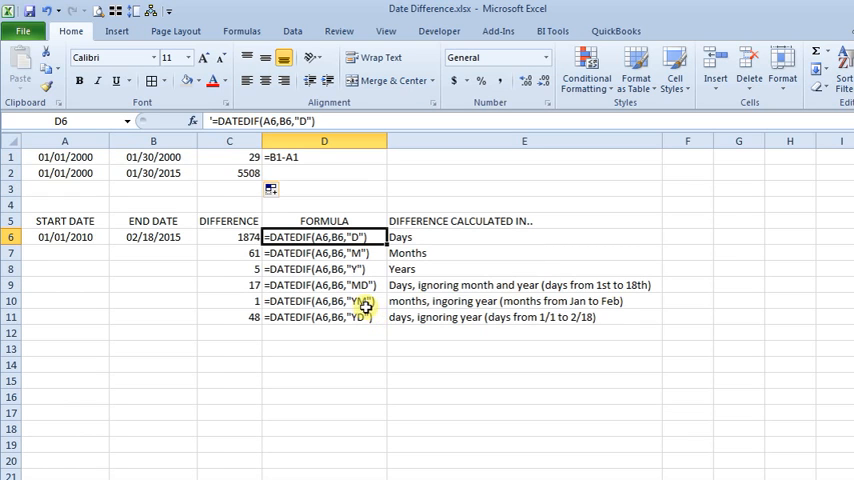
pyautogui.click(229, 237)
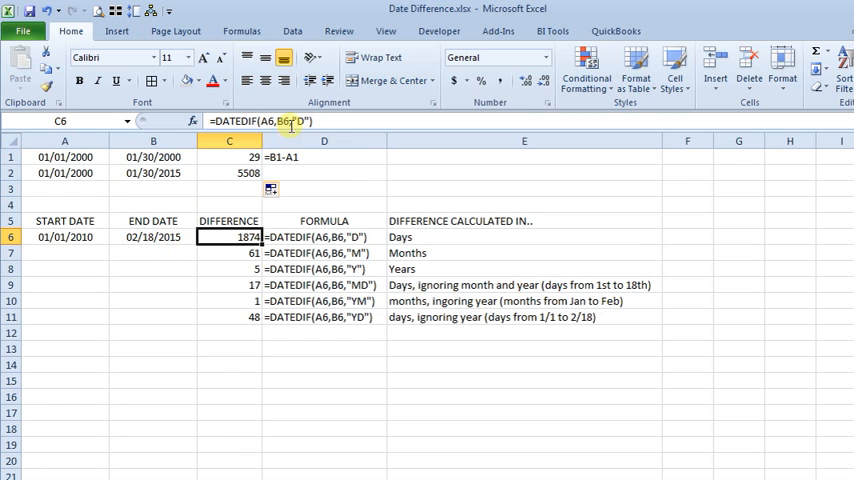
pyautogui.moveTo(290, 125)
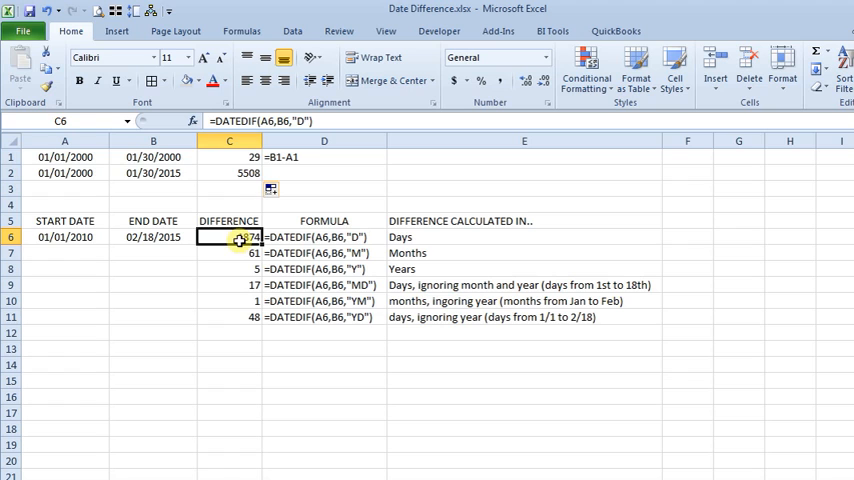
pyautogui.click(230, 252)
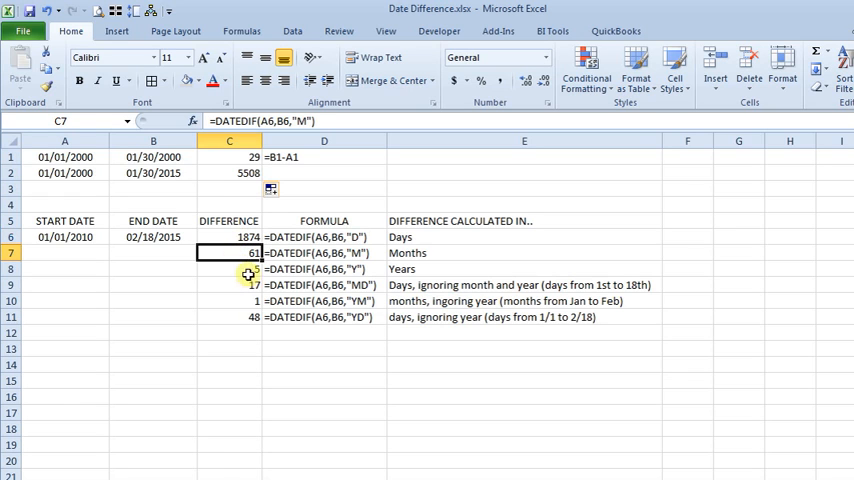
pyautogui.moveTo(363, 257)
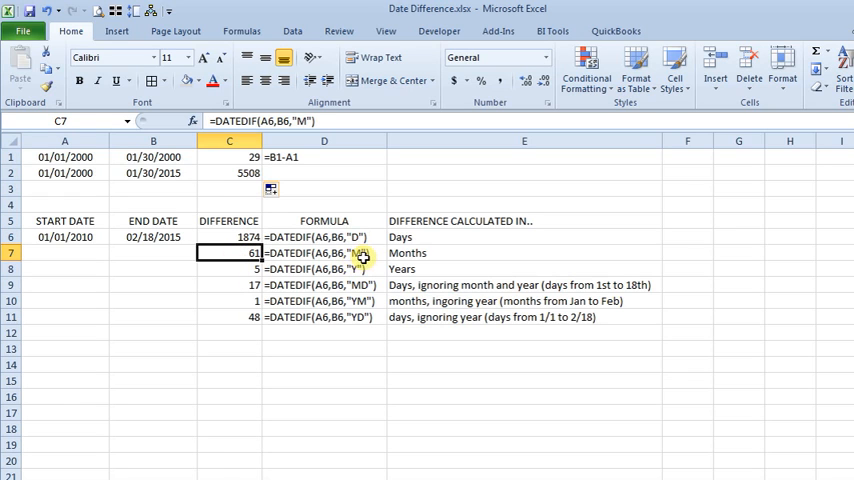
pyautogui.click(241, 268)
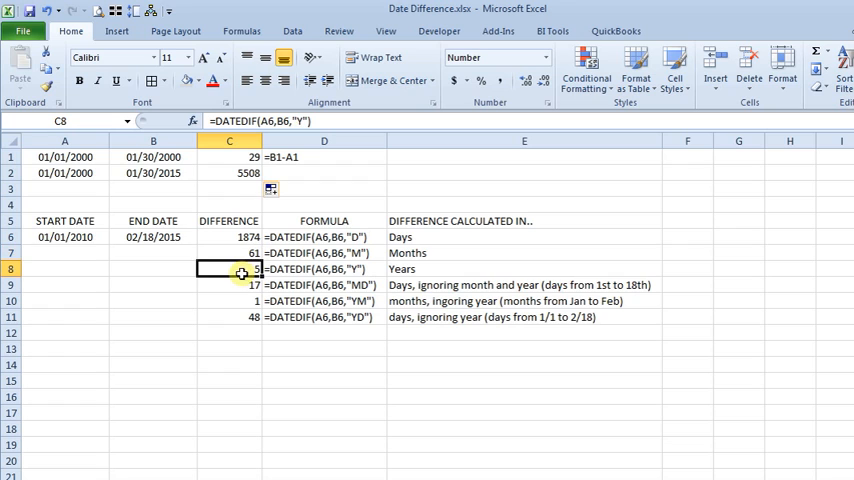
pyautogui.moveTo(338, 270)
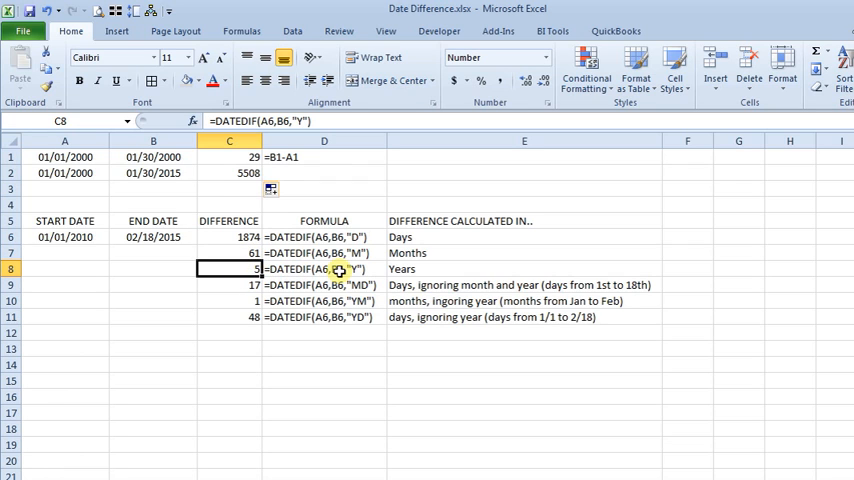
pyautogui.moveTo(239, 268)
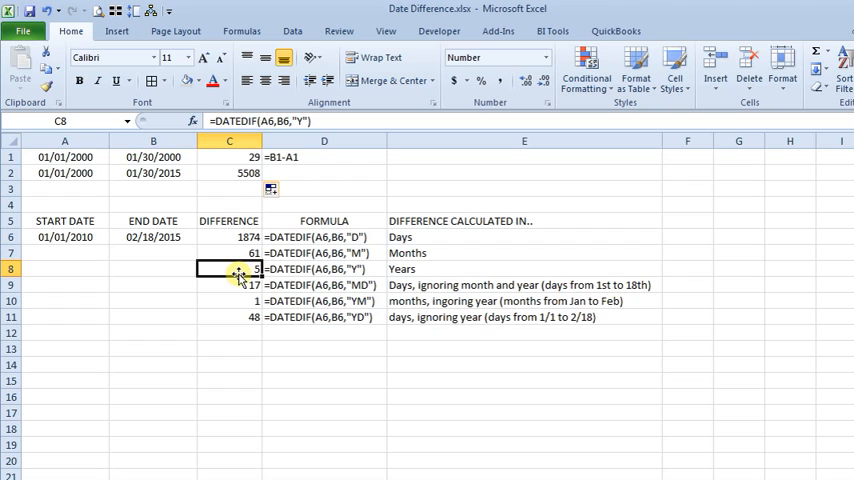
pyautogui.moveTo(211, 261)
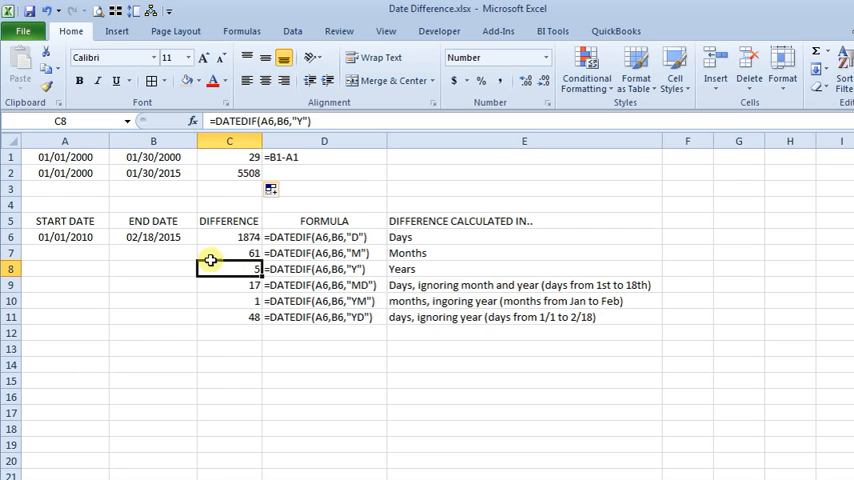
pyautogui.moveTo(145, 245)
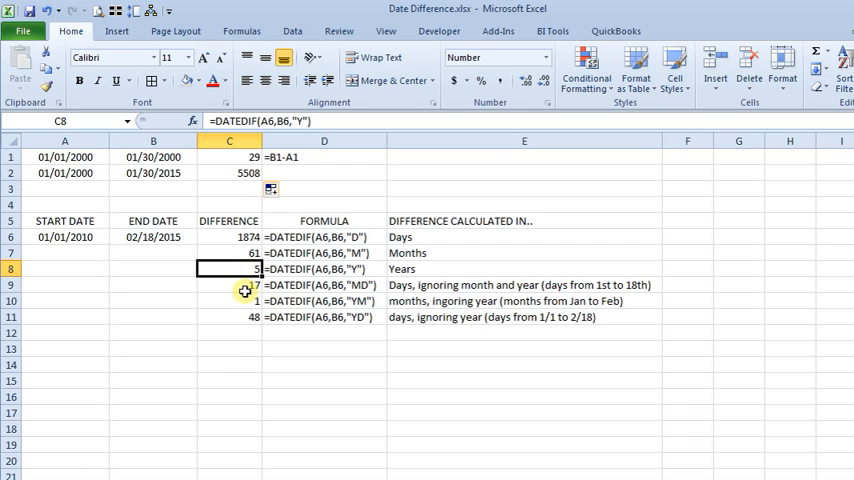
pyautogui.moveTo(360, 289)
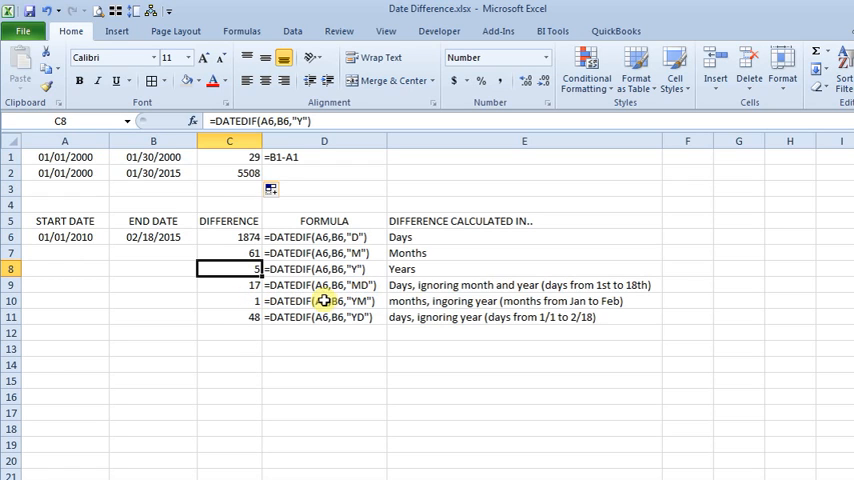
pyautogui.moveTo(231, 289)
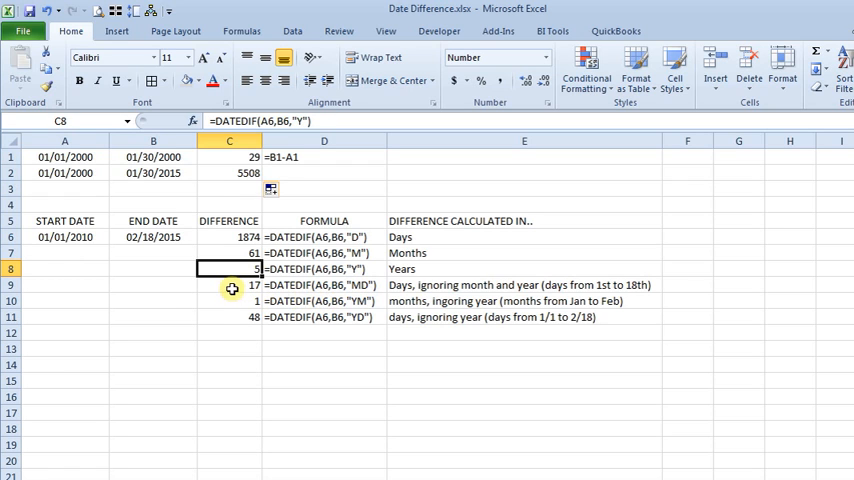
pyautogui.click(230, 285)
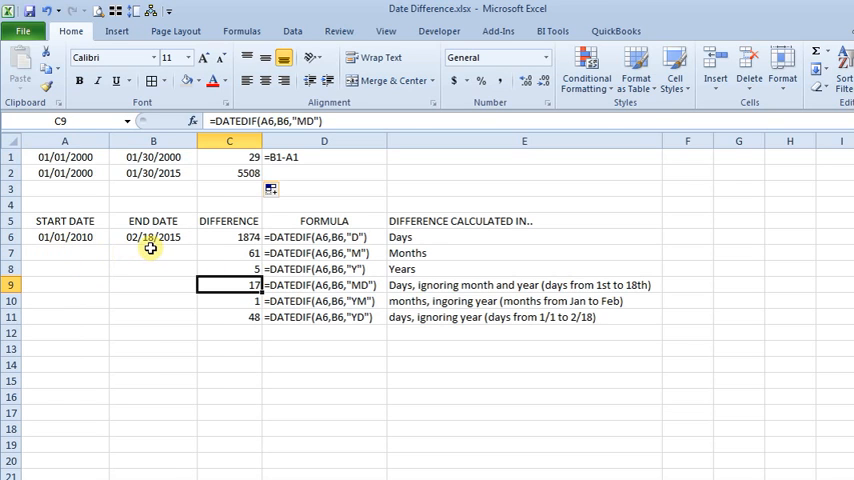
pyautogui.moveTo(297, 302)
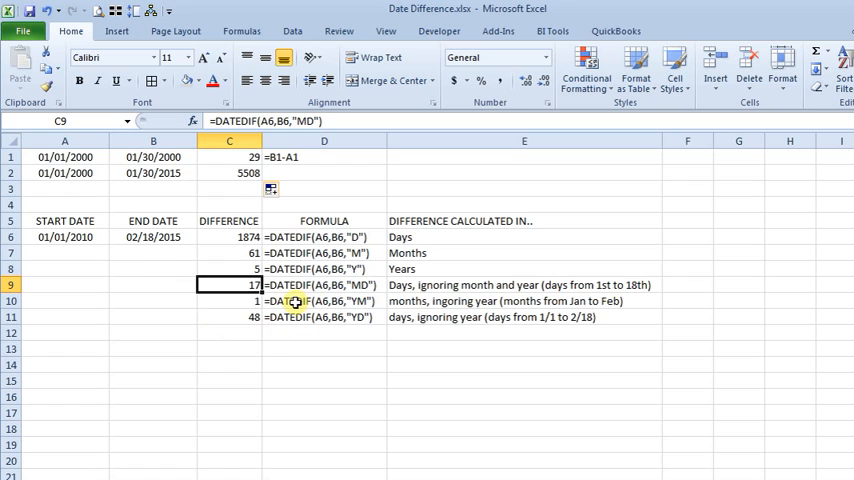
pyautogui.doubleClick(324, 301)
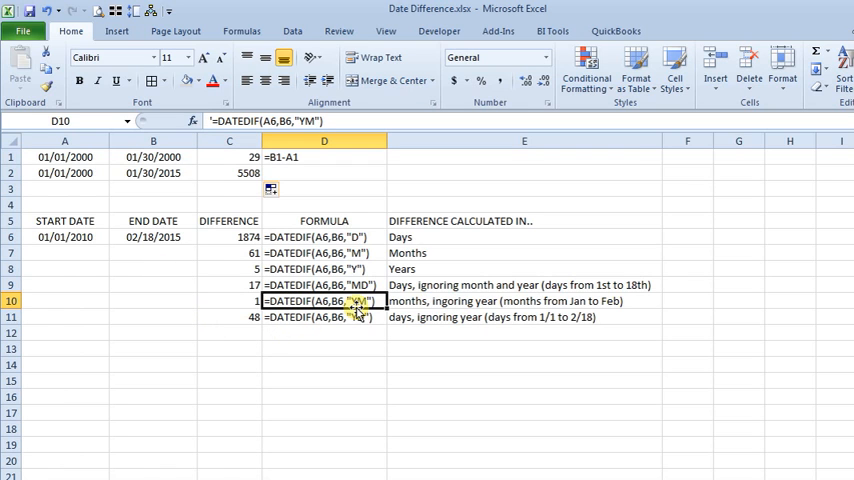
pyautogui.moveTo(428, 318)
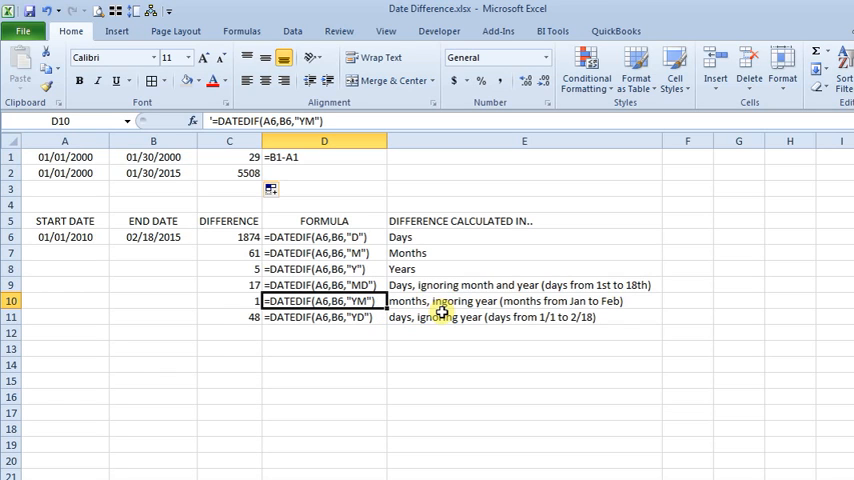
pyautogui.moveTo(130, 246)
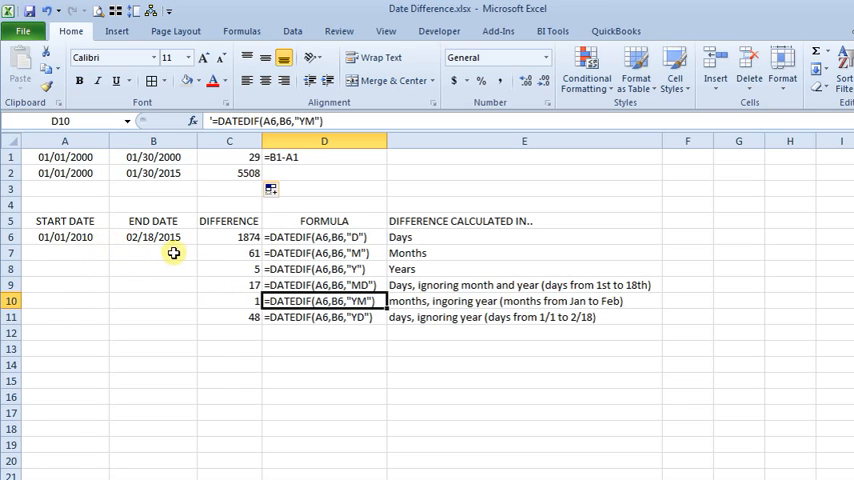
pyautogui.moveTo(283, 322)
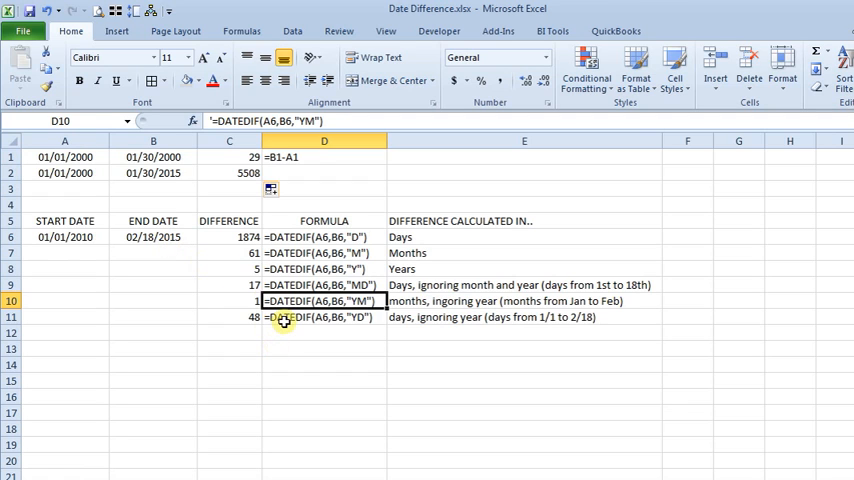
pyautogui.click(323, 317)
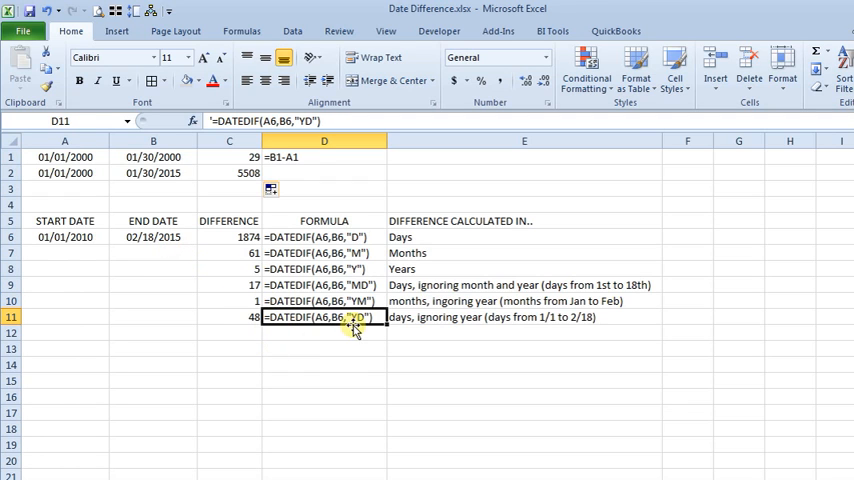
pyautogui.moveTo(288, 337)
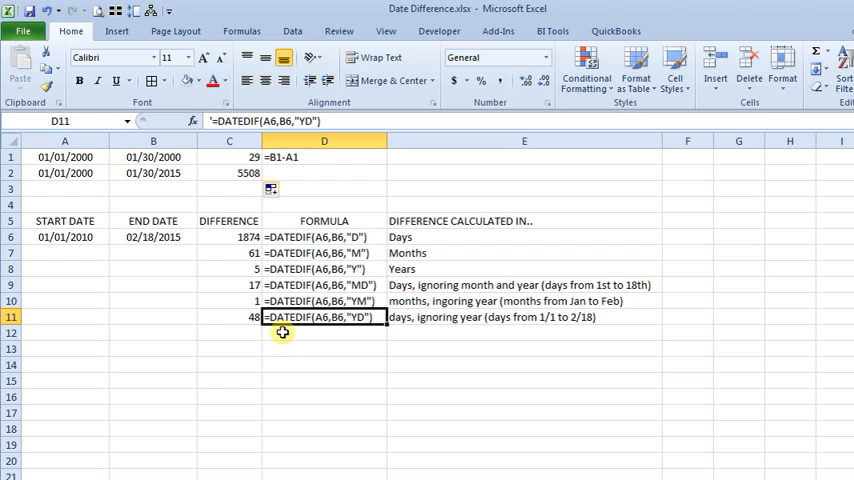
pyautogui.moveTo(146, 248)
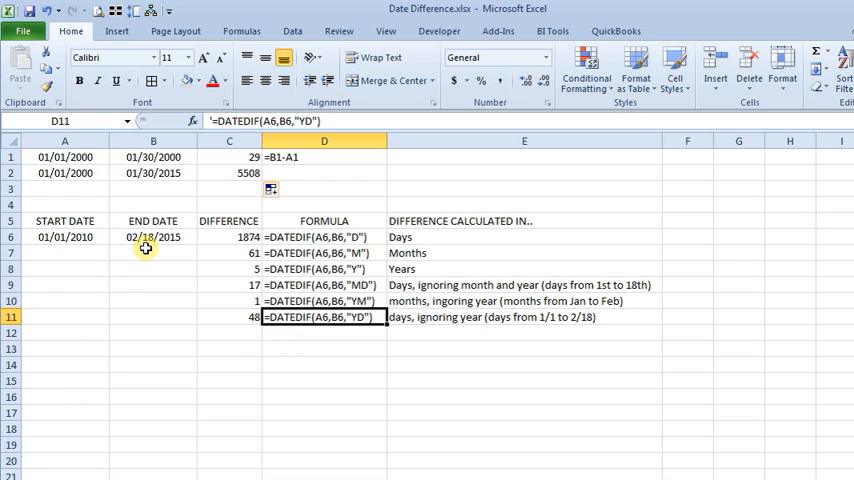
pyautogui.moveTo(229, 319)
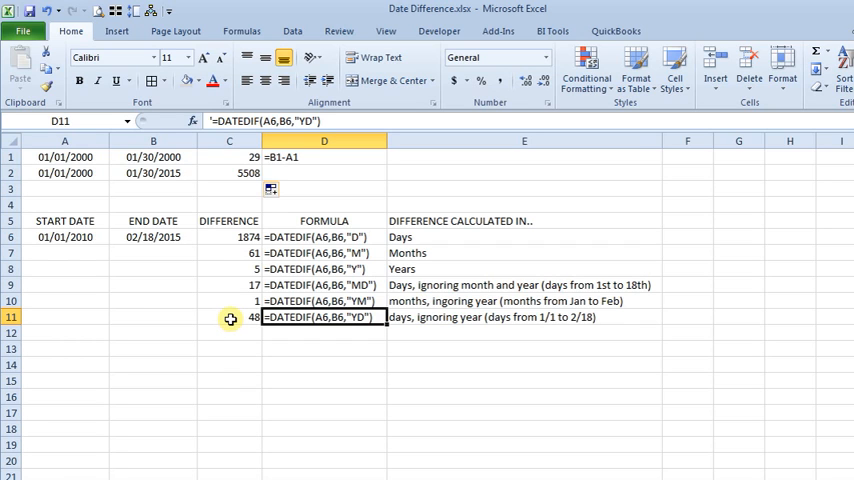
pyautogui.moveTo(375, 293)
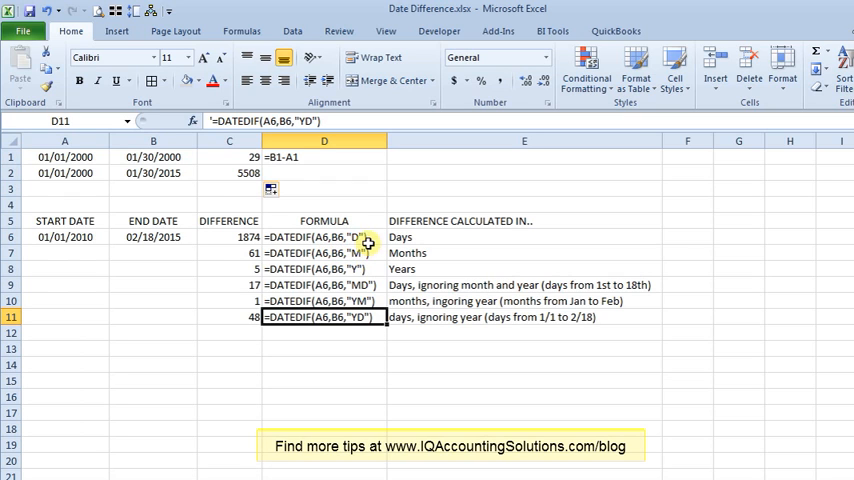
pyautogui.moveTo(365, 258)
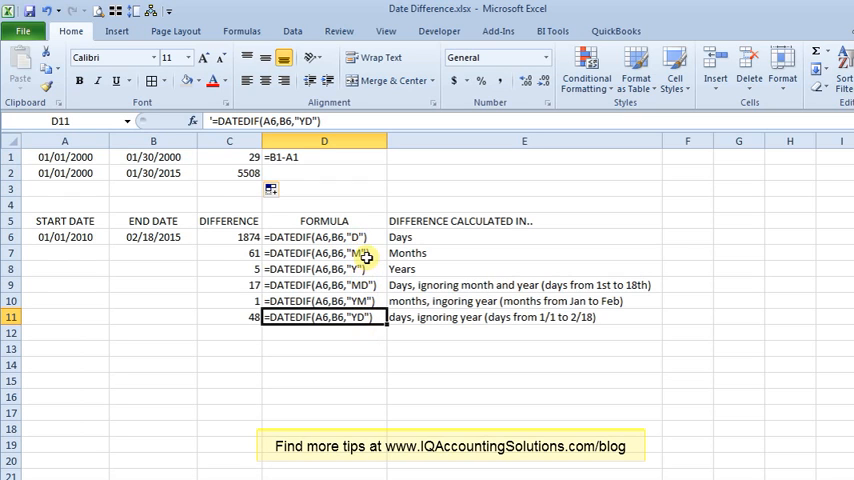